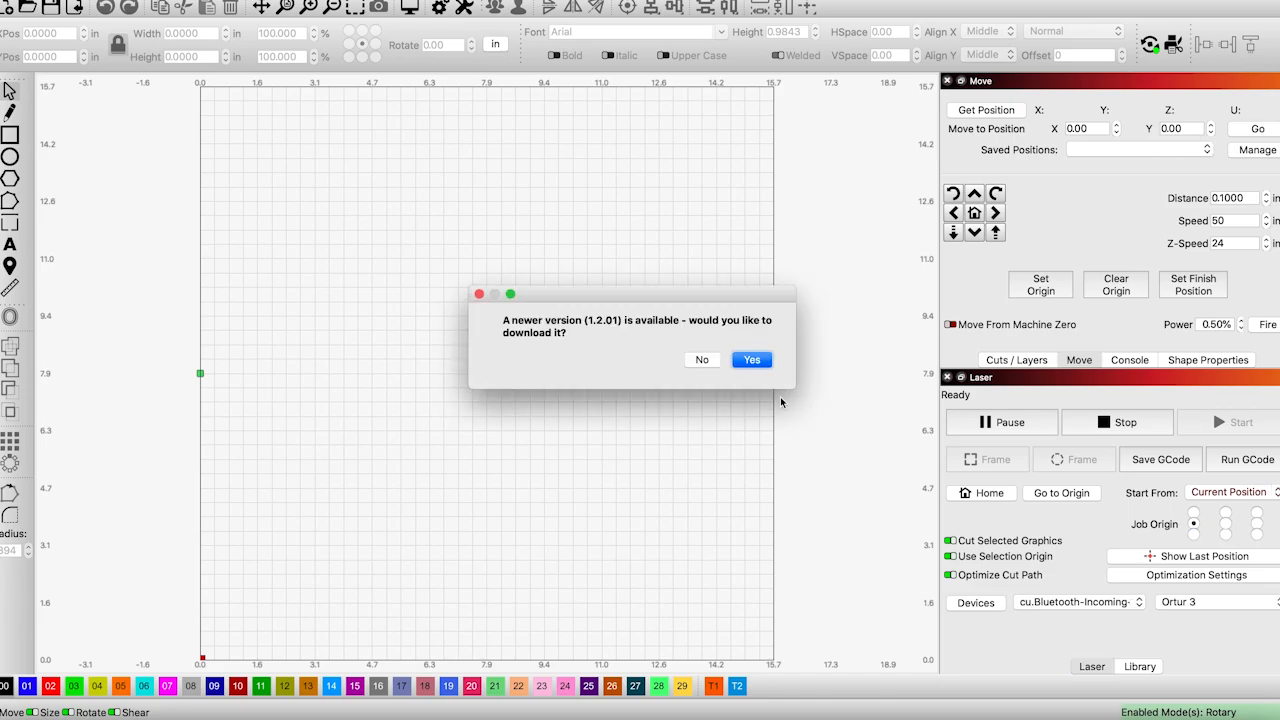
Decline the update, then run Find My Laser, which finds no connected lasers.
left_click(701, 359)
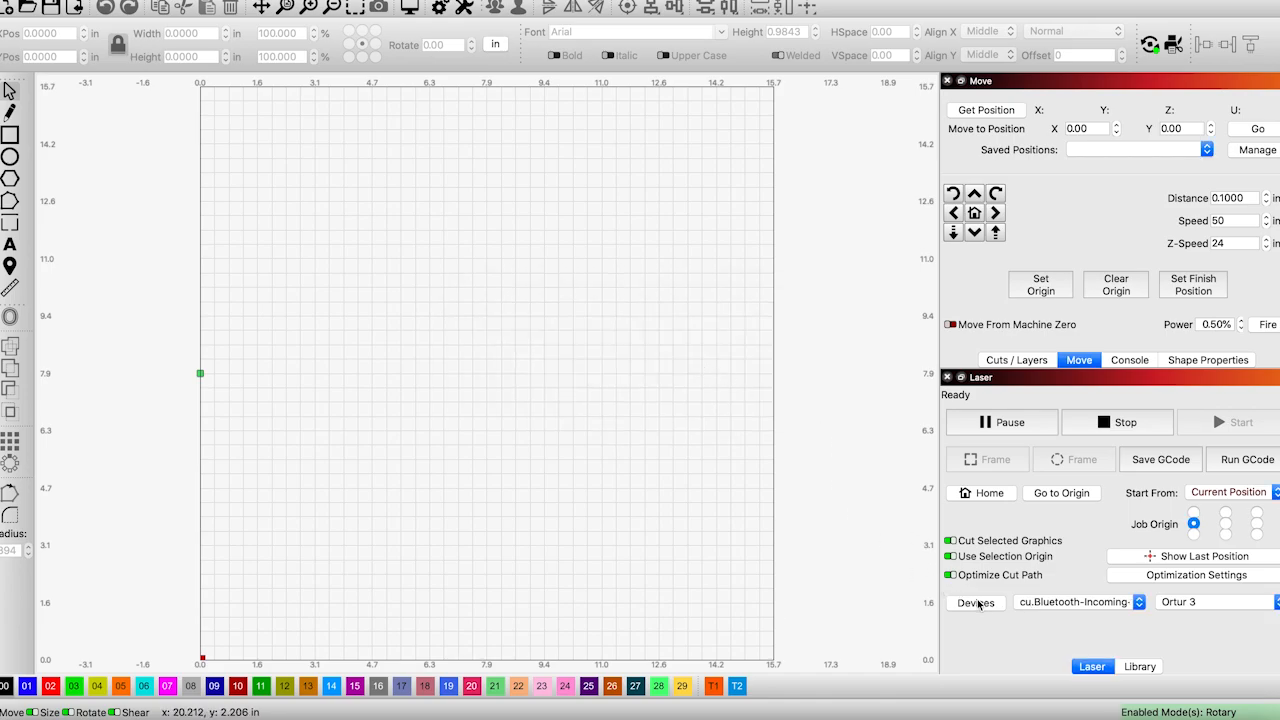
left_click(975, 602)
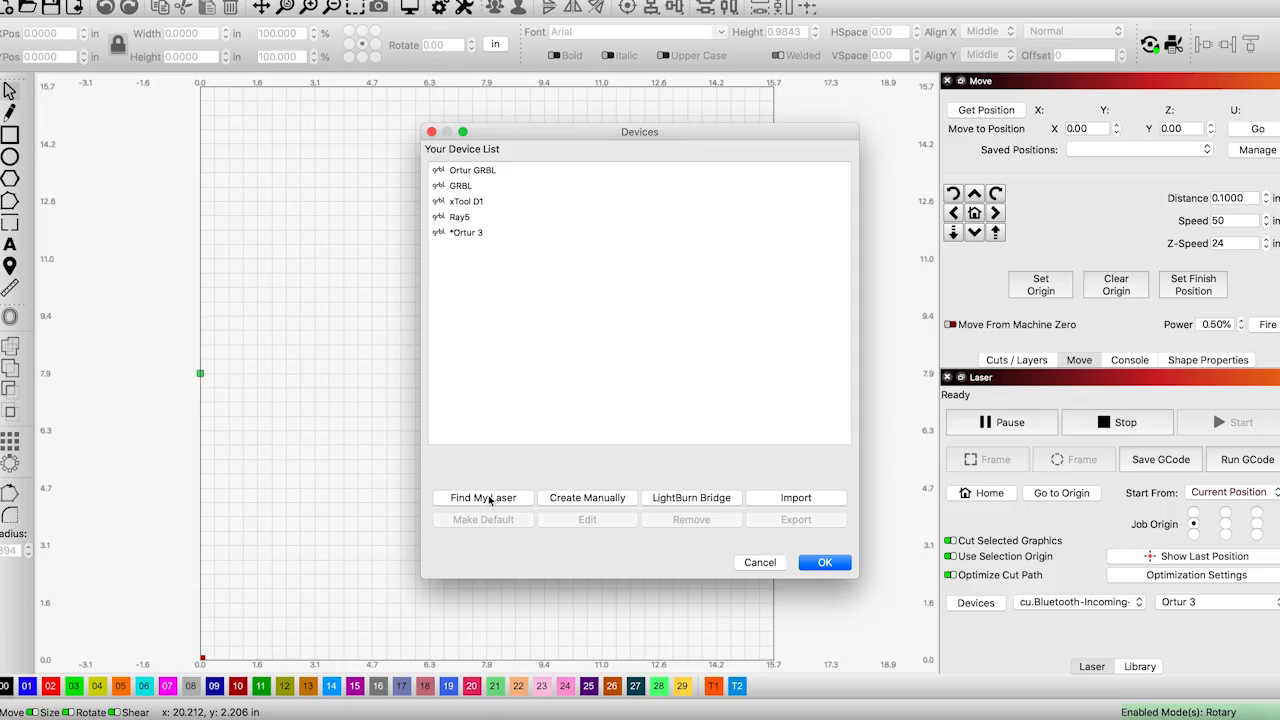
left_click(483, 497)
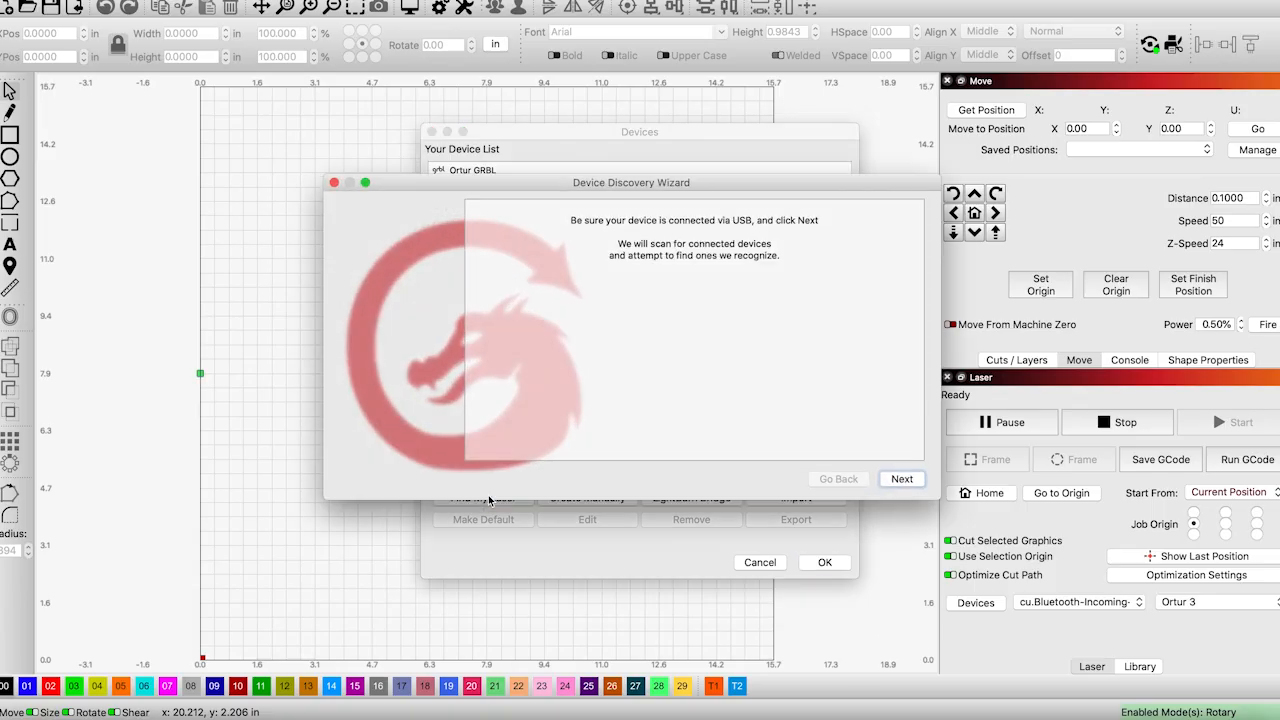
mouse_move(770, 390)
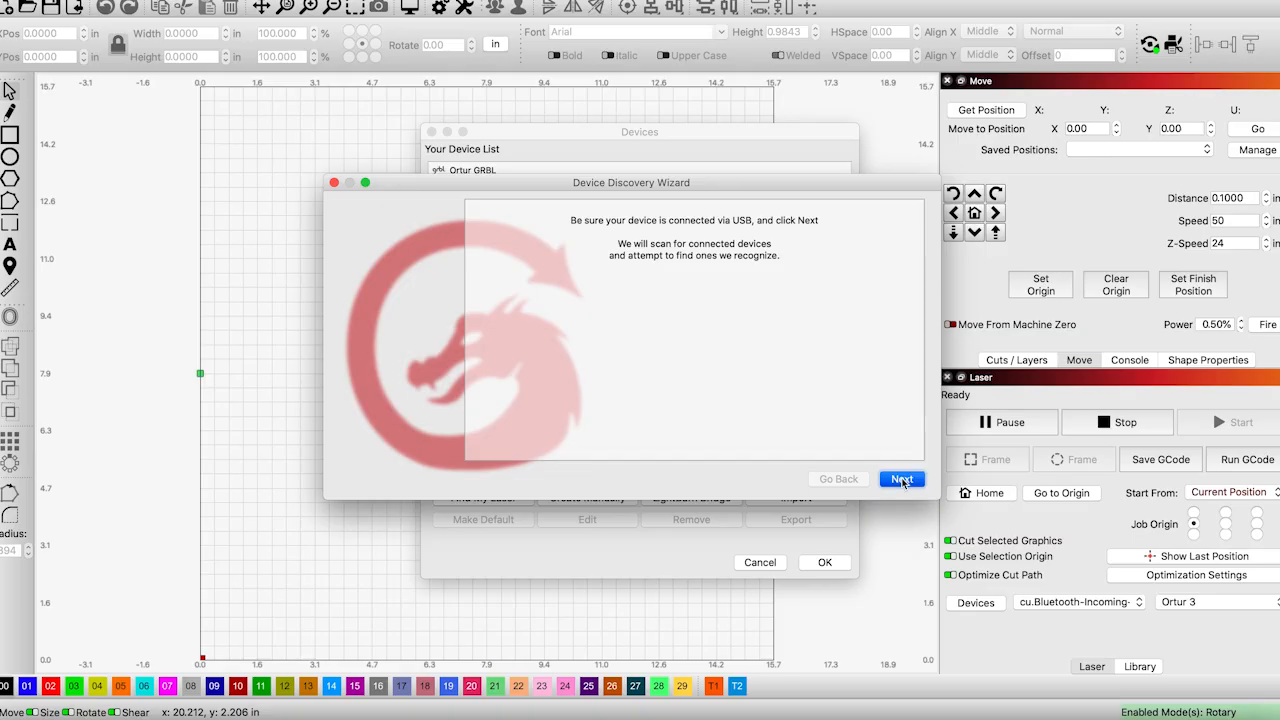
left_click(901, 479)
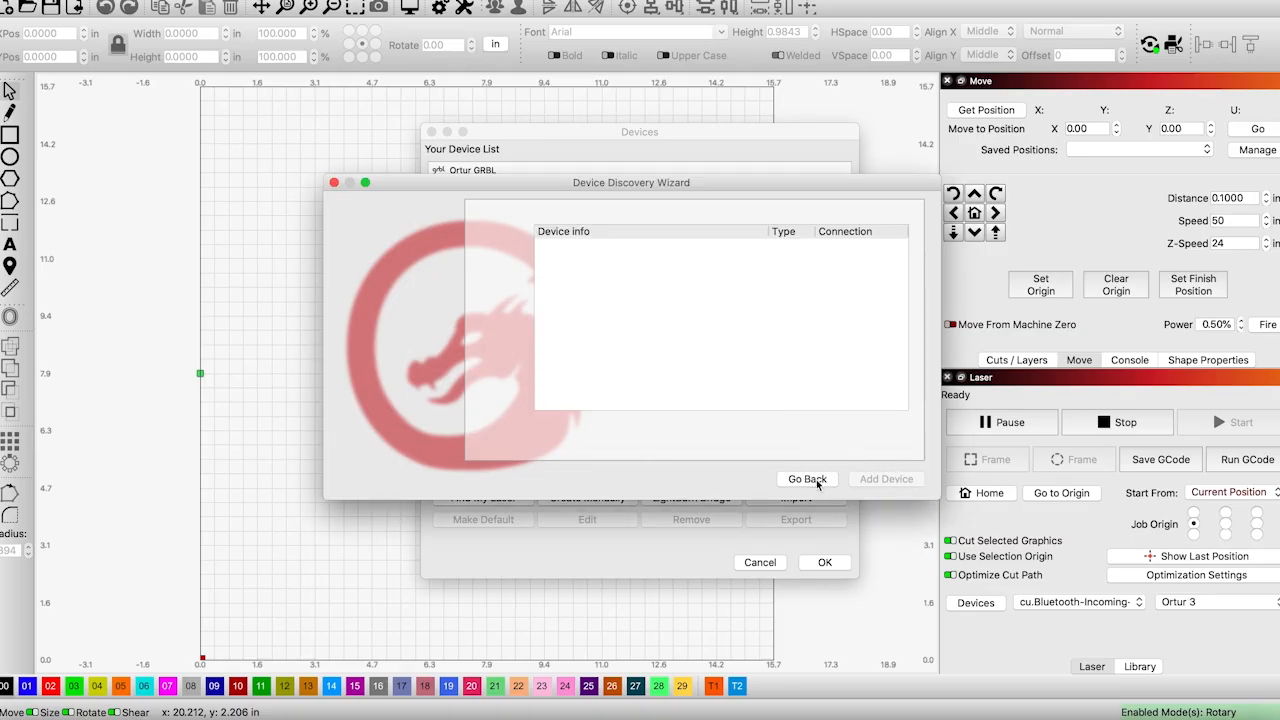
left_click(806, 479)
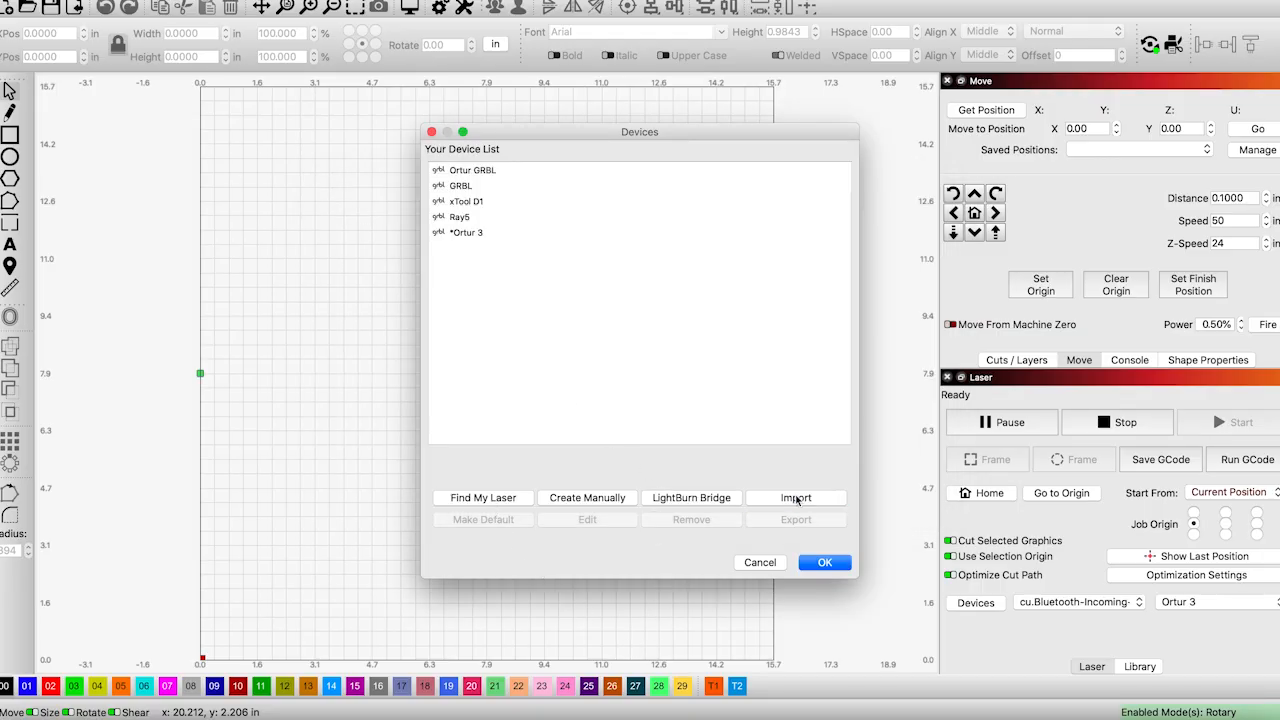
Import the CR-Laser Falcon.lbdev device profile and select it as the default laser.
left_click(795, 497)
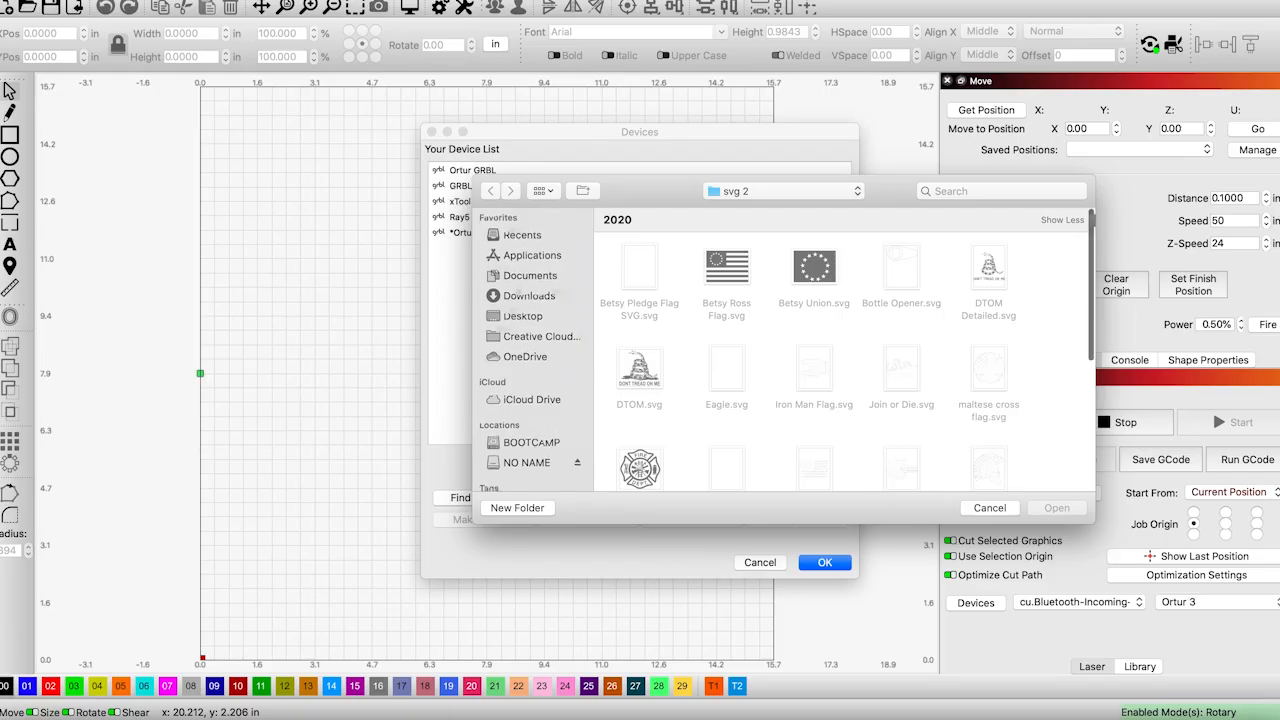
left_click(527, 463)
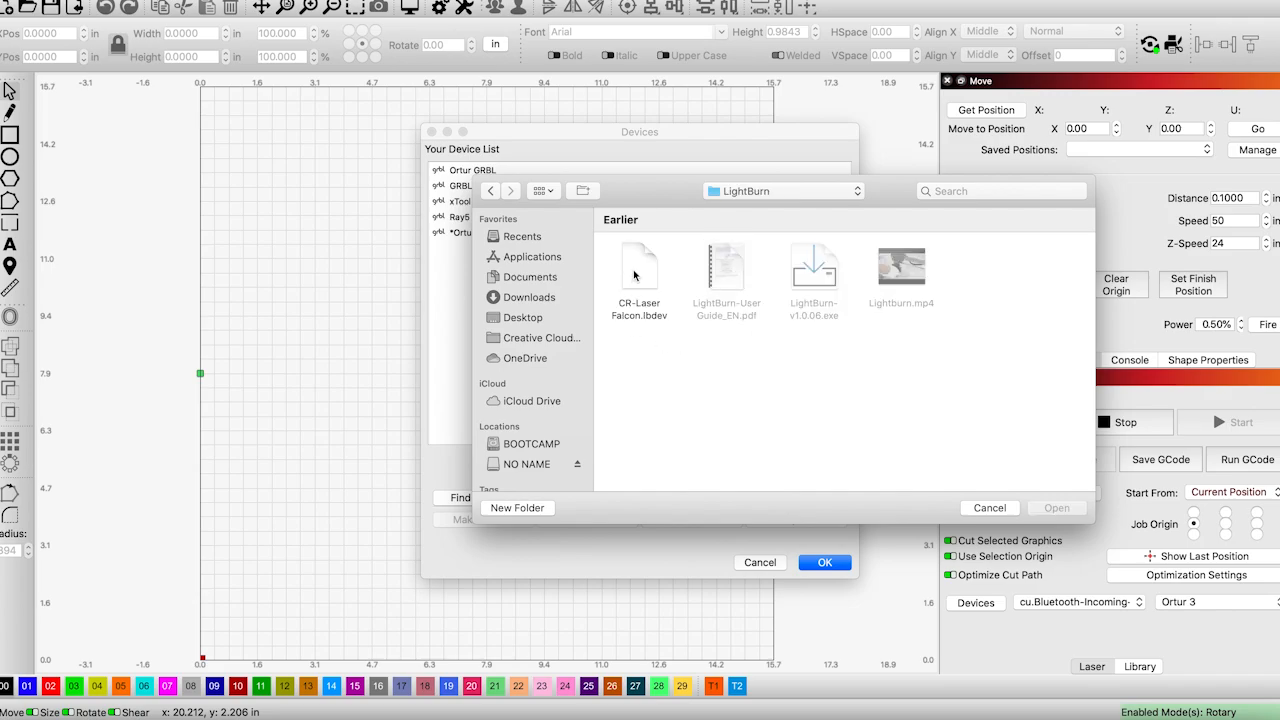
left_click(638, 266)
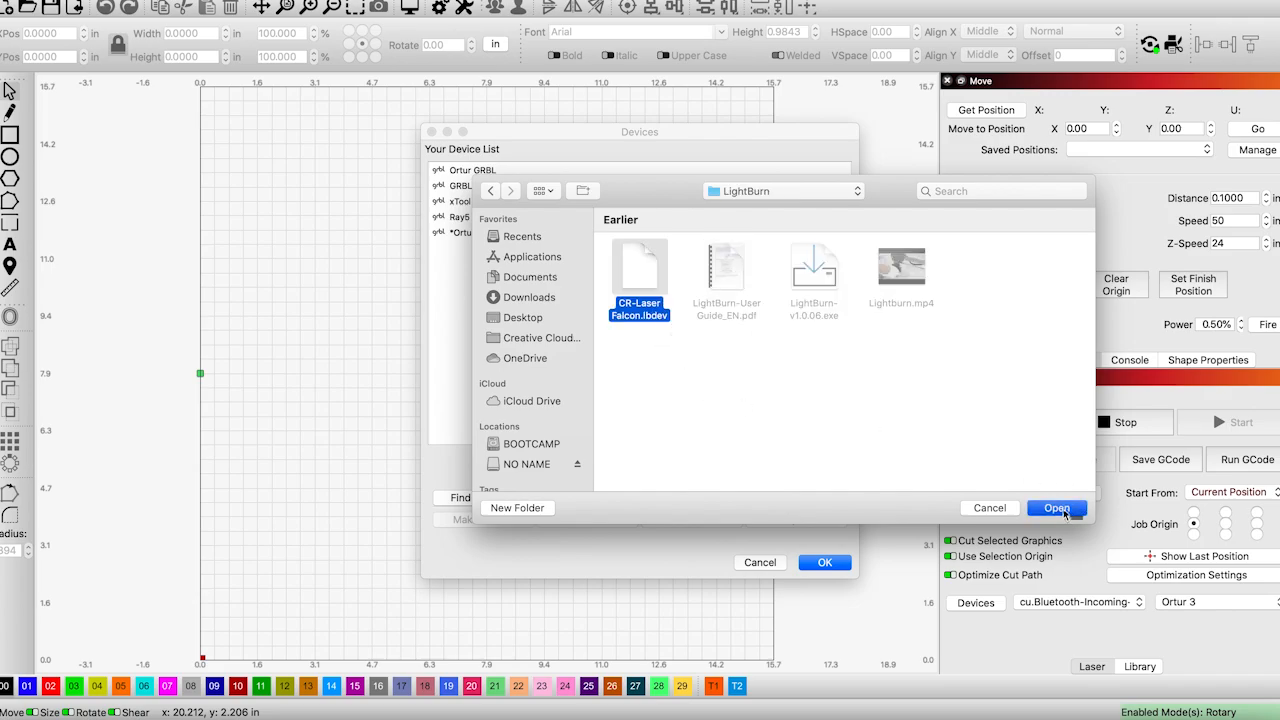
left_click(1056, 508)
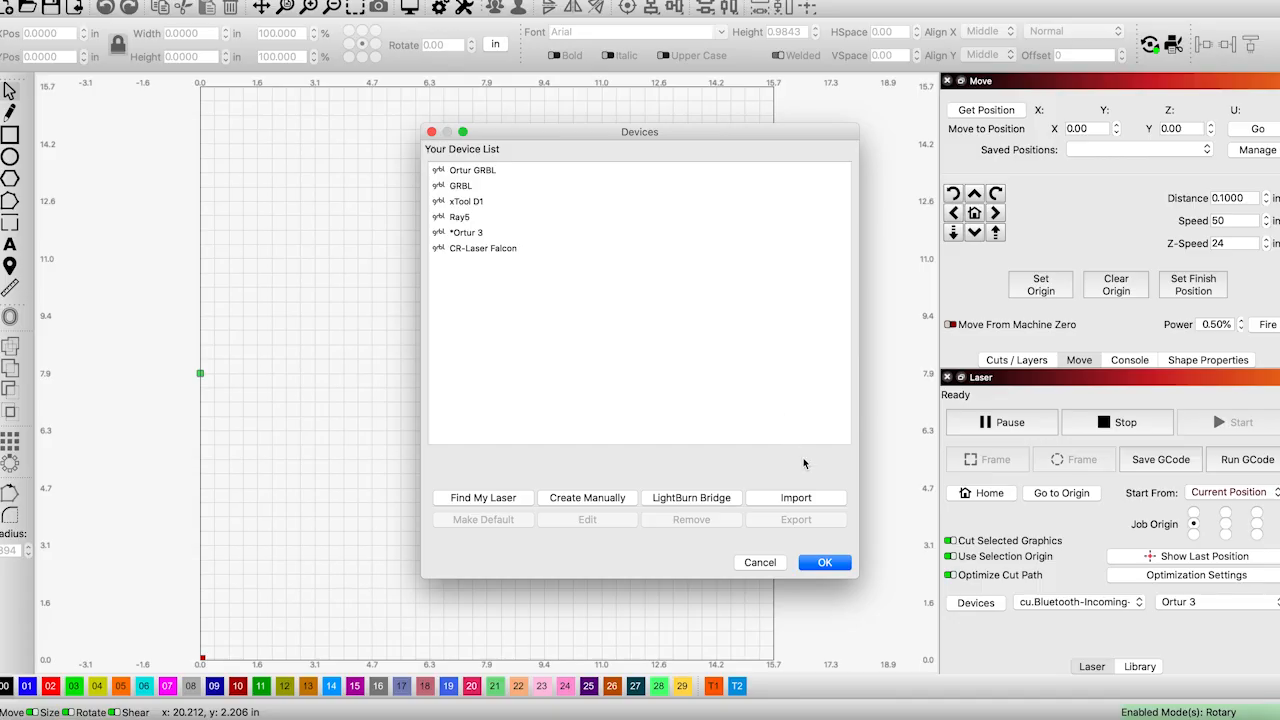
left_click(484, 248)
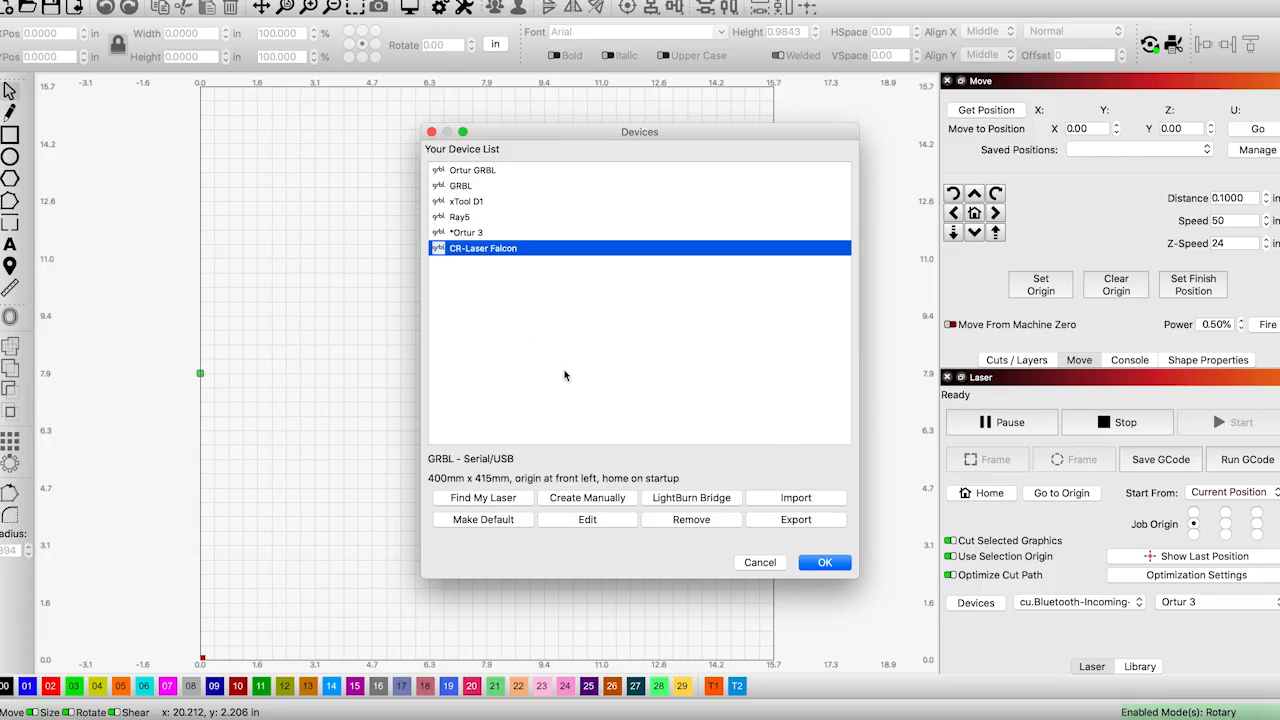
mouse_move(824, 562)
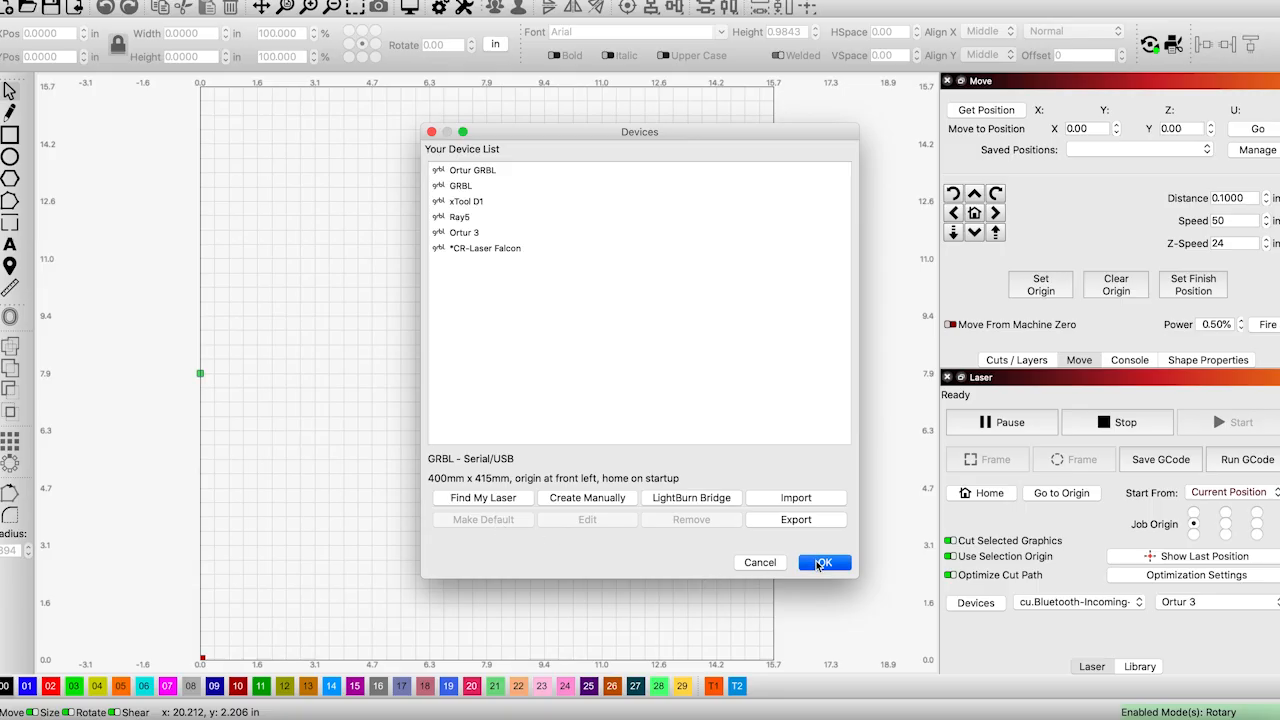
Connect the Falcon through port cu.usbmodem1234561 so LightBurn reports Ready.
left_click(823, 562)
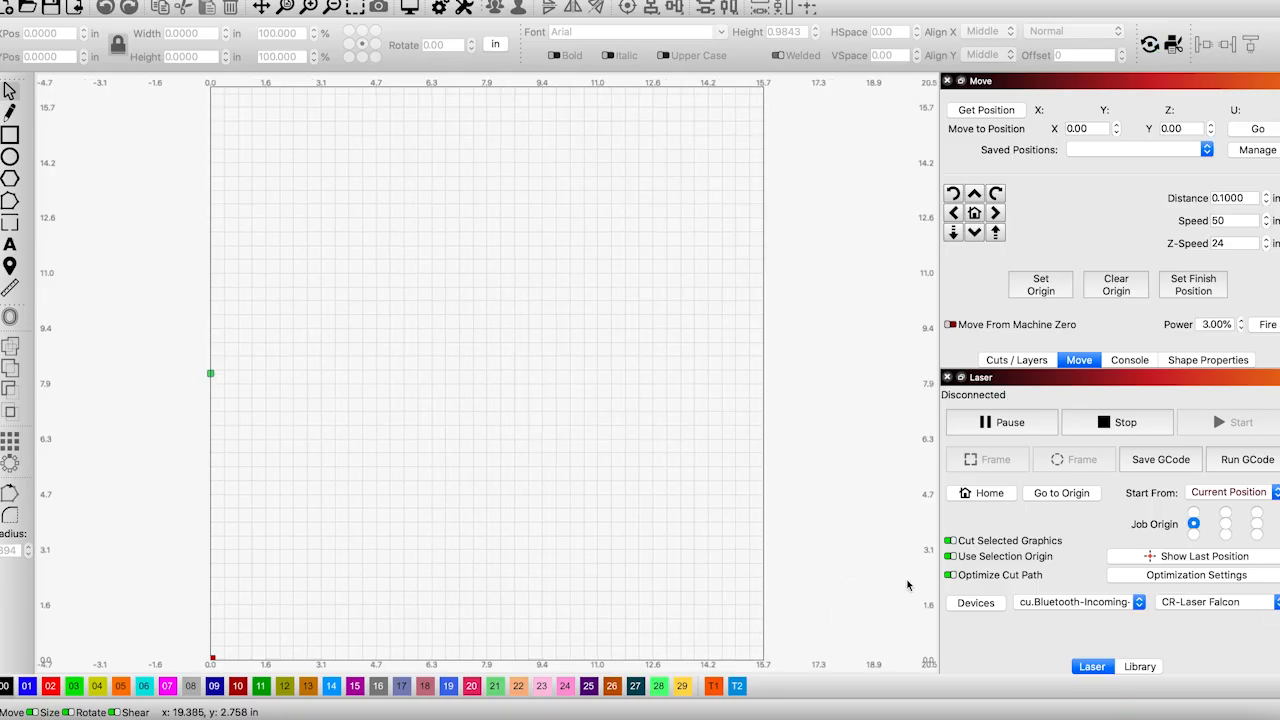
left_click(1078, 601)
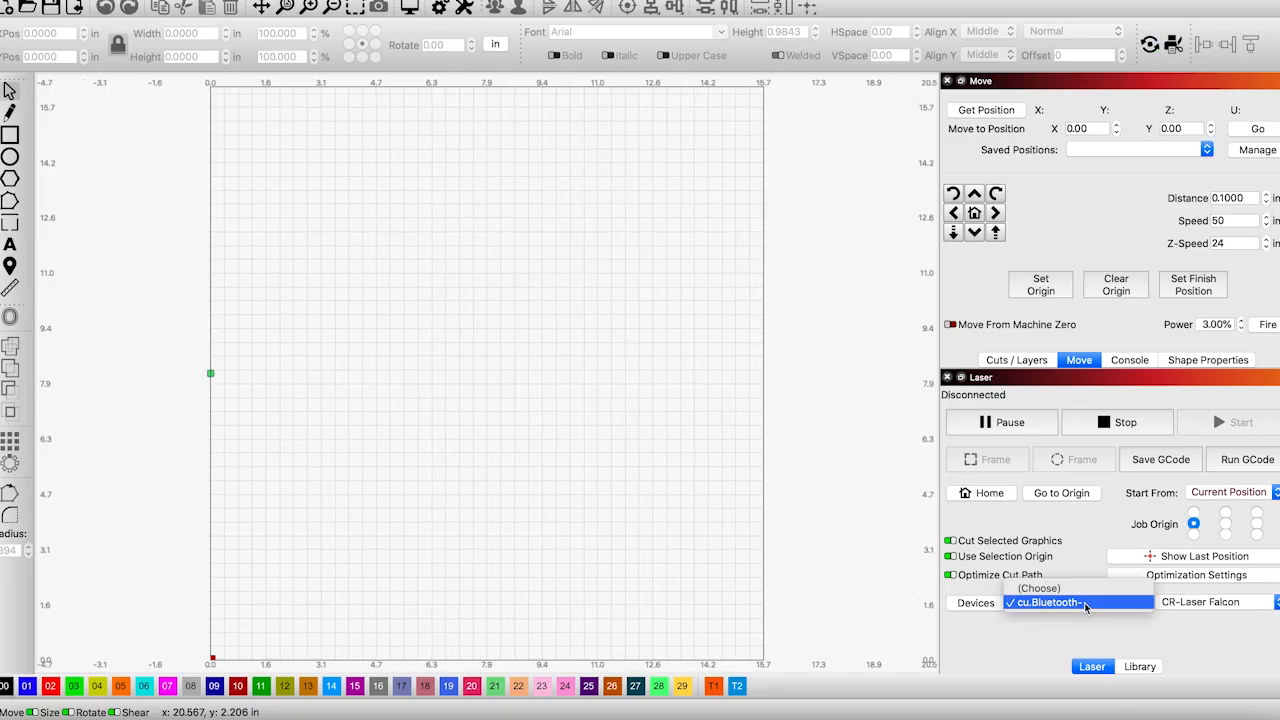
left_click(1075, 601)
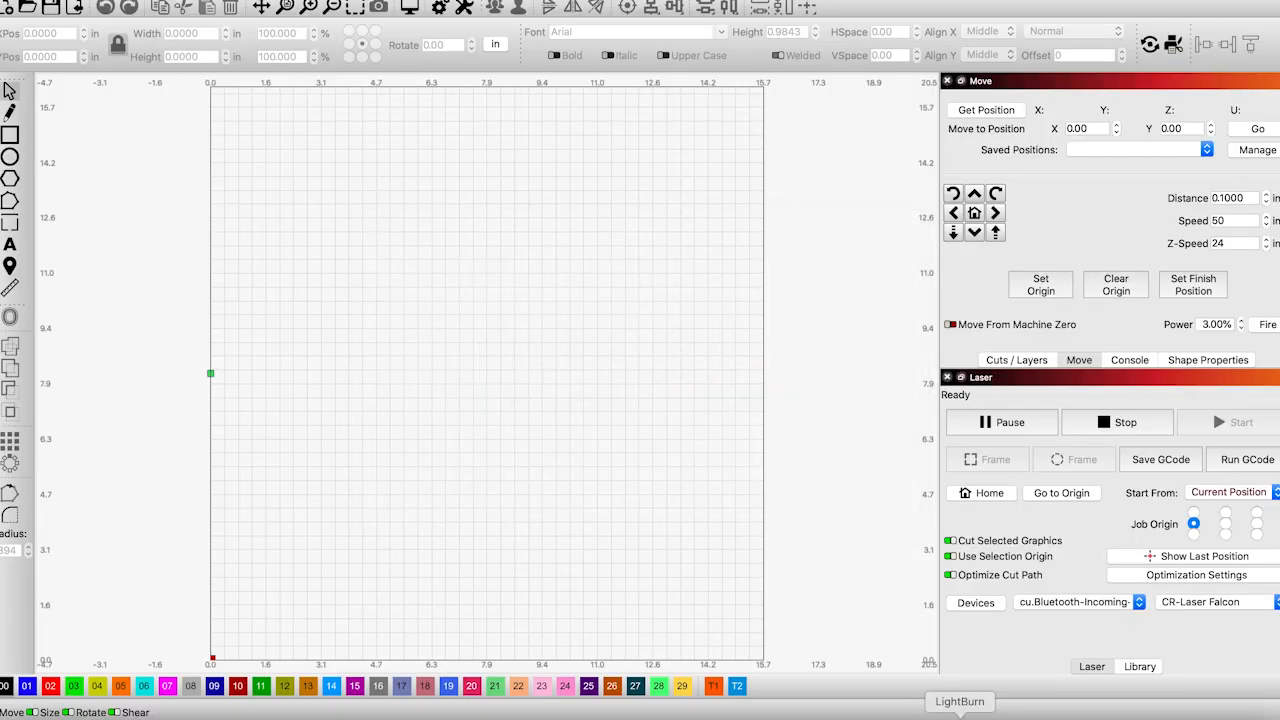
left_click(1078, 601)
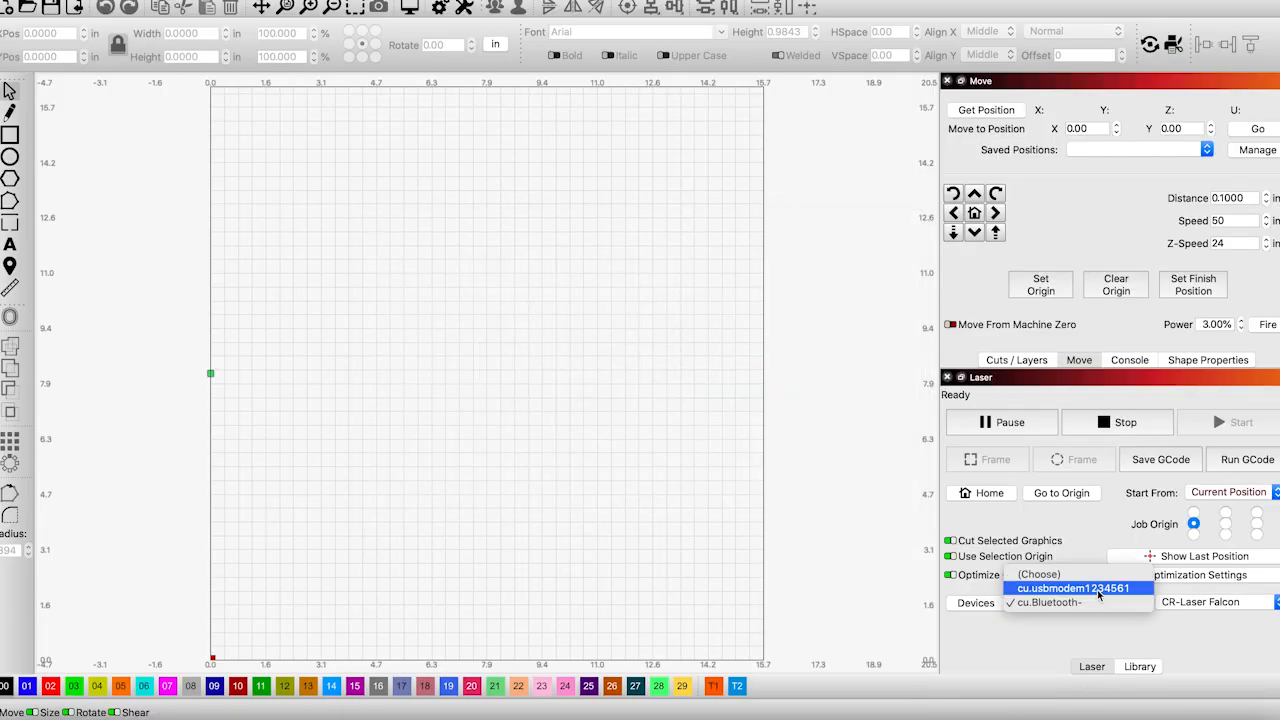
left_click(1078, 588)
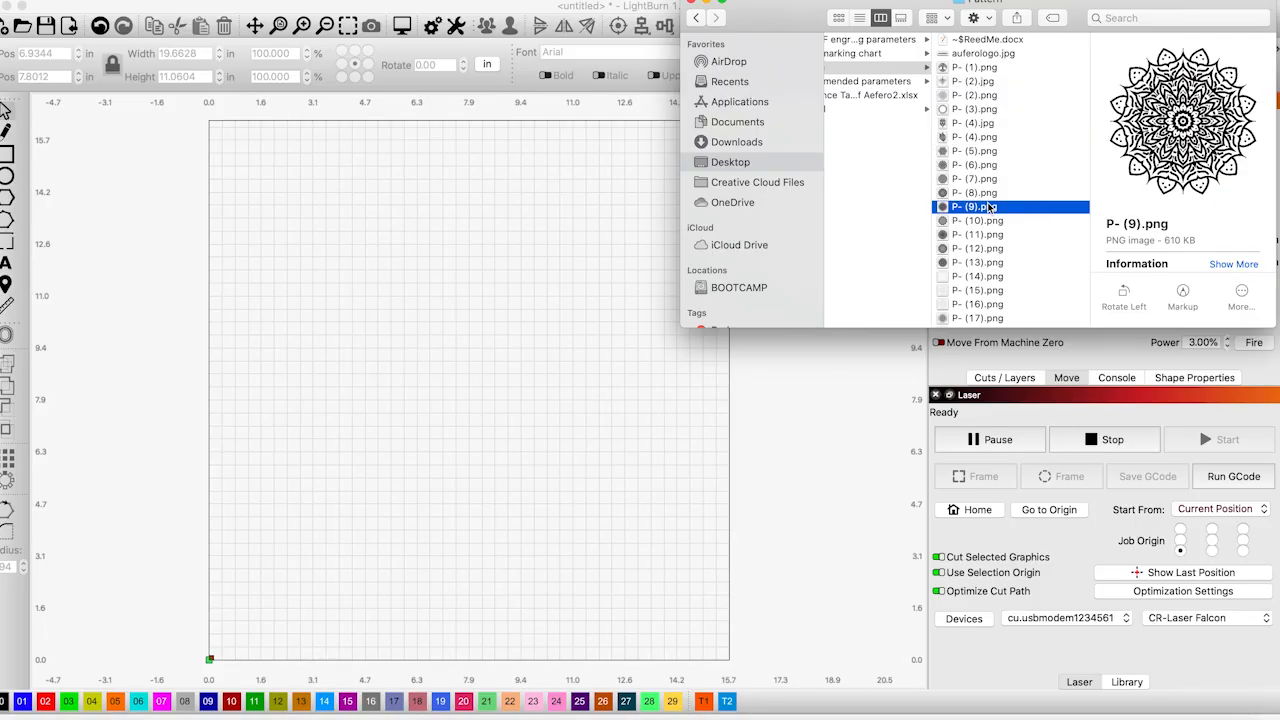
Drag the doodle image P- (22).png from Finder onto the LightBurn canvas.
left_click(975, 127)
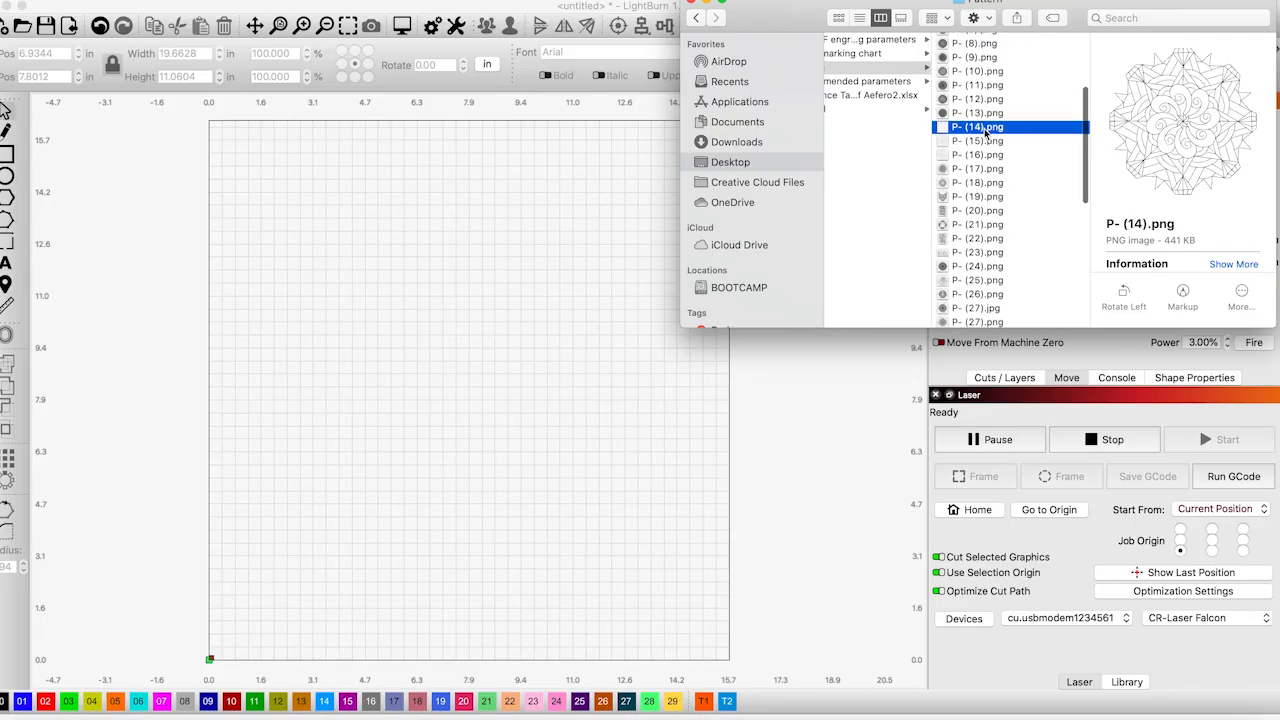
left_click(978, 159)
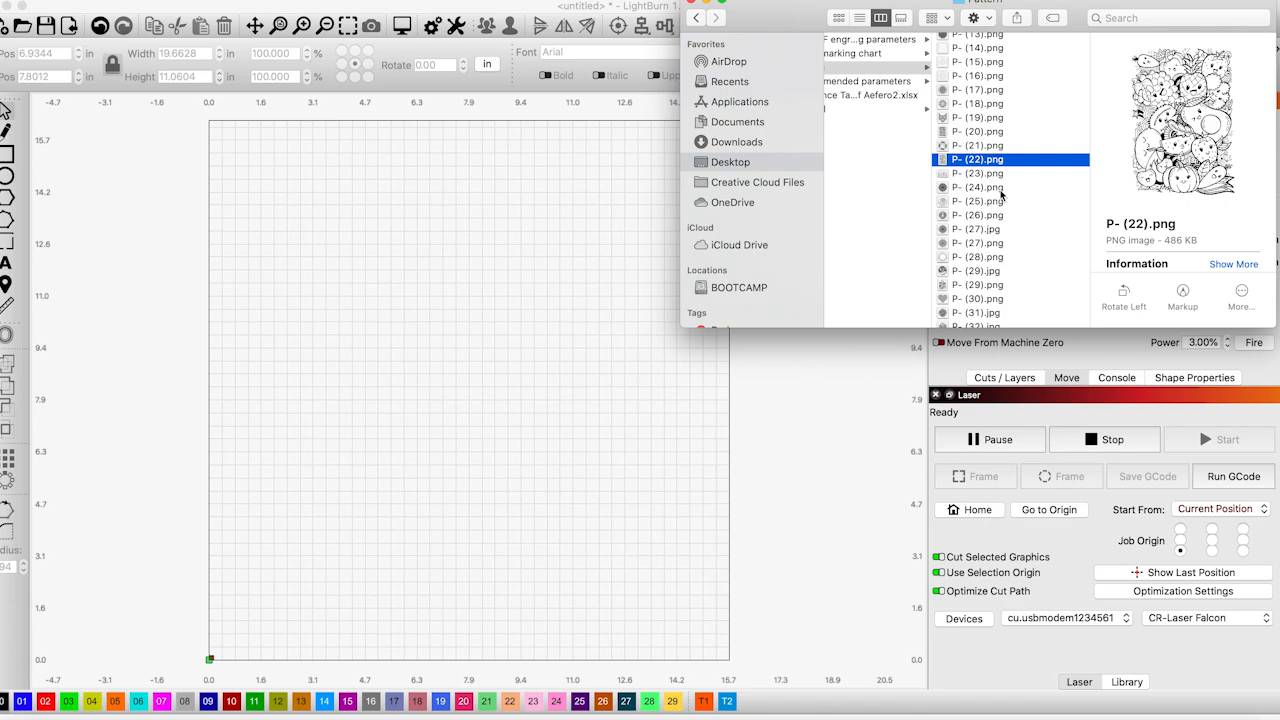
left_click_drag(985, 159, 448, 458)
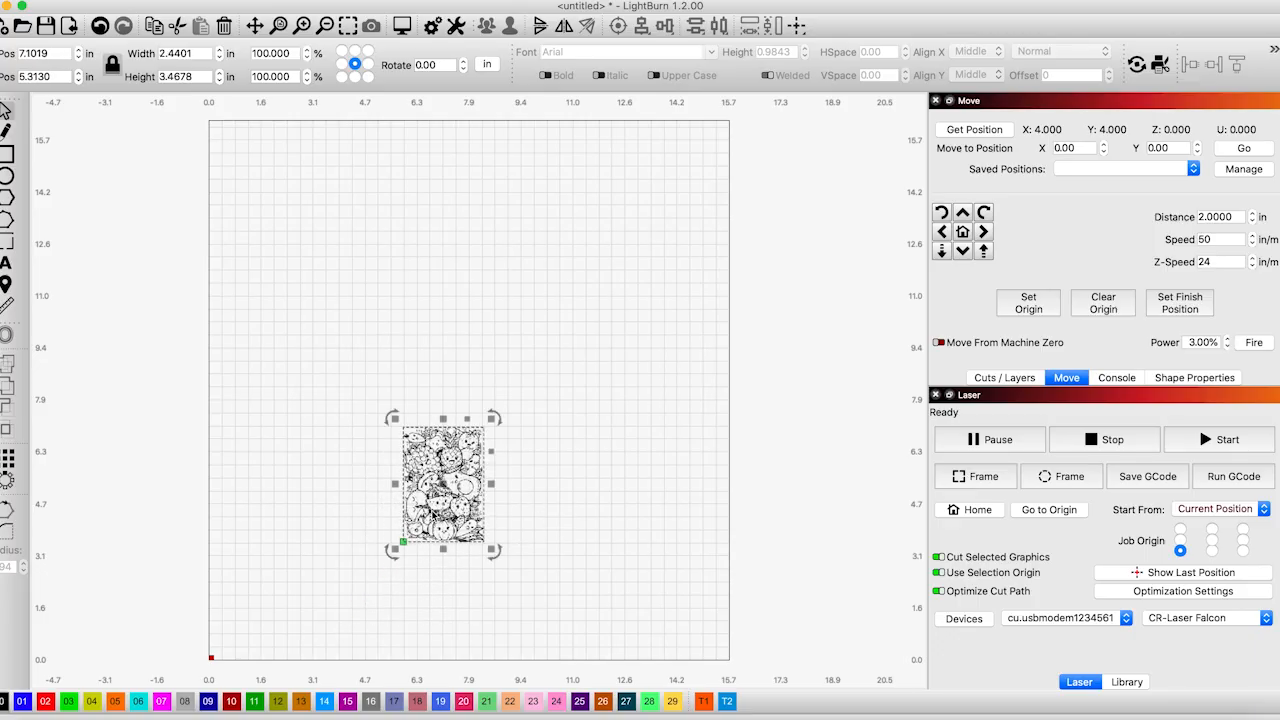
Set layer C00's maximum power to 100%.
left_click(1004, 377)
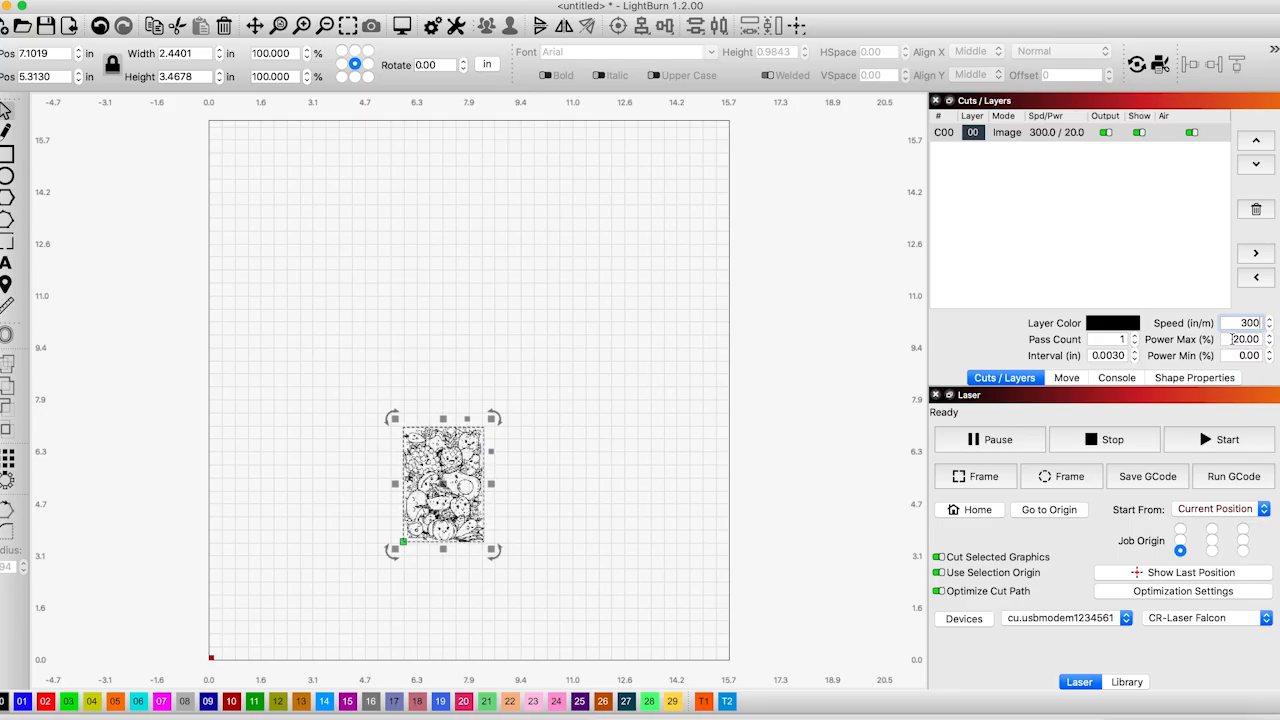
type("100")
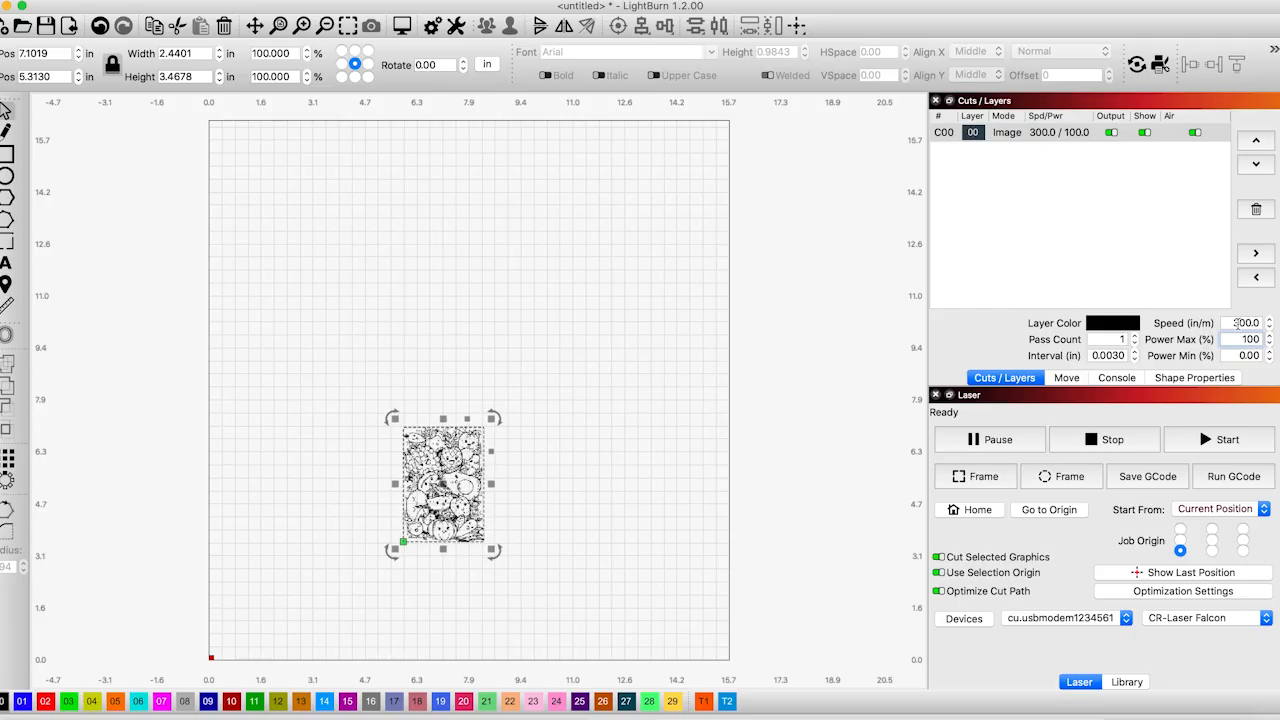
mouse_move(1020, 182)
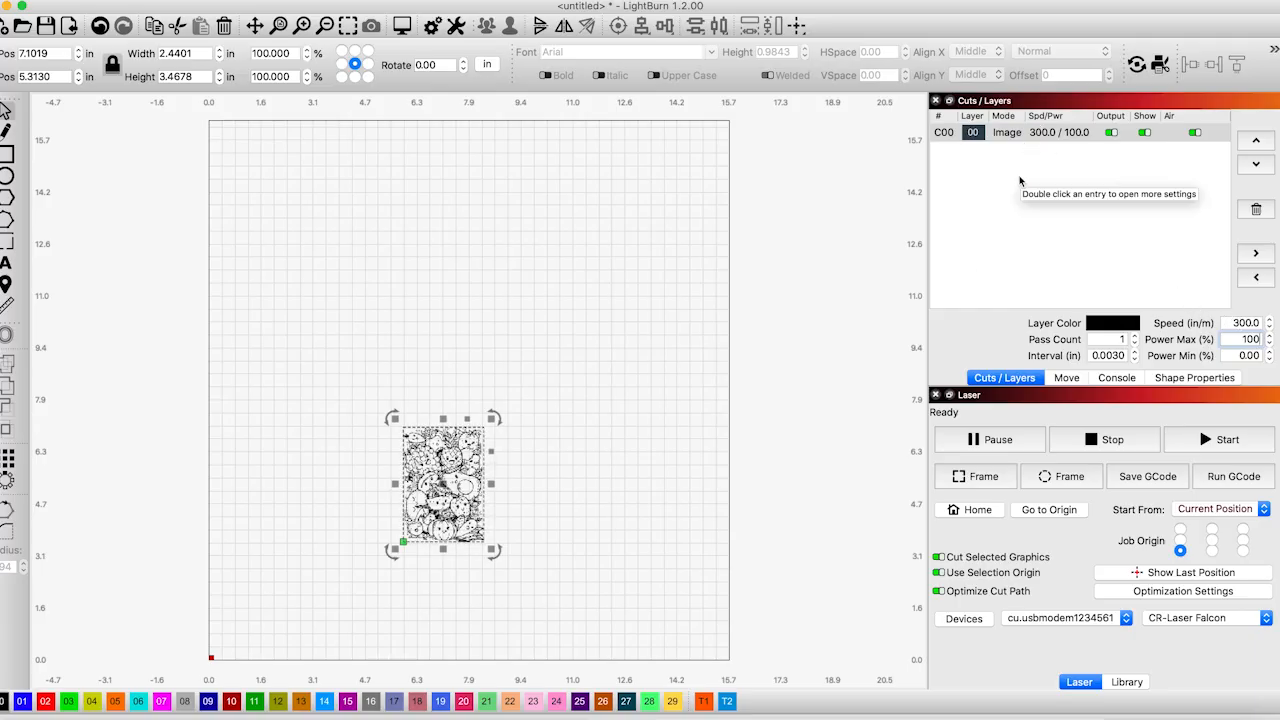
mouse_move(1102, 225)
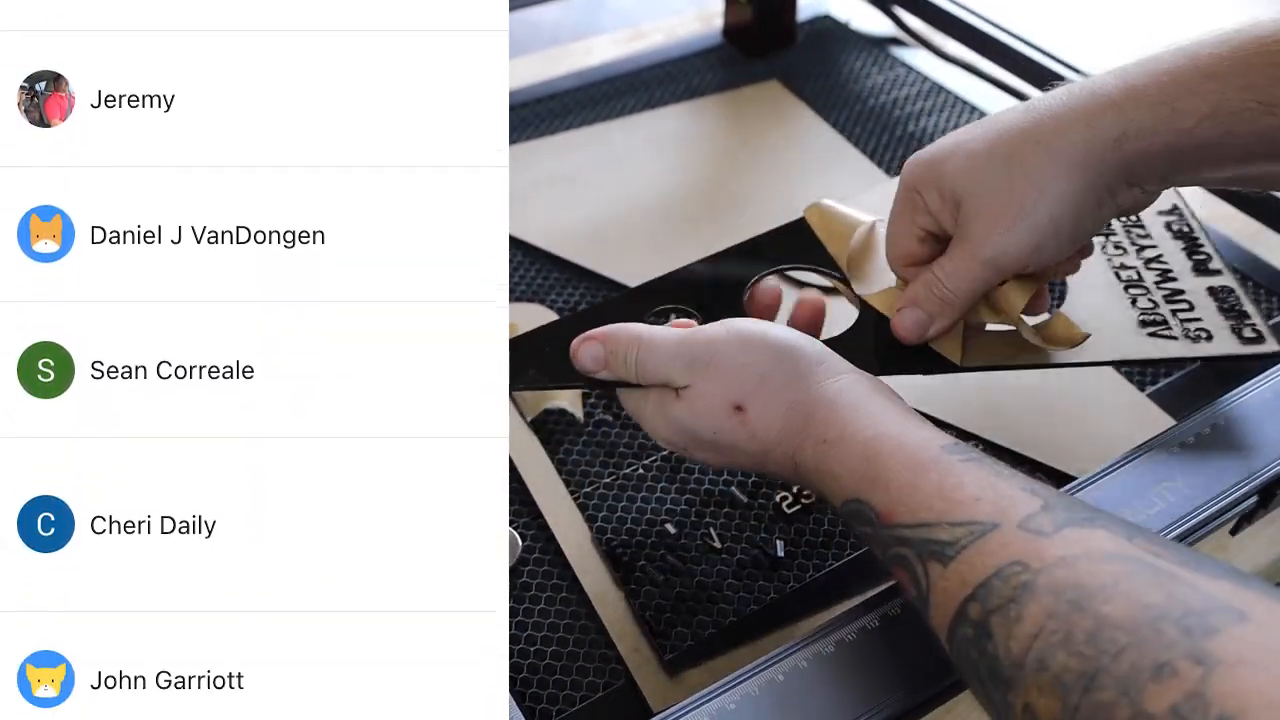
scroll("down", 3)
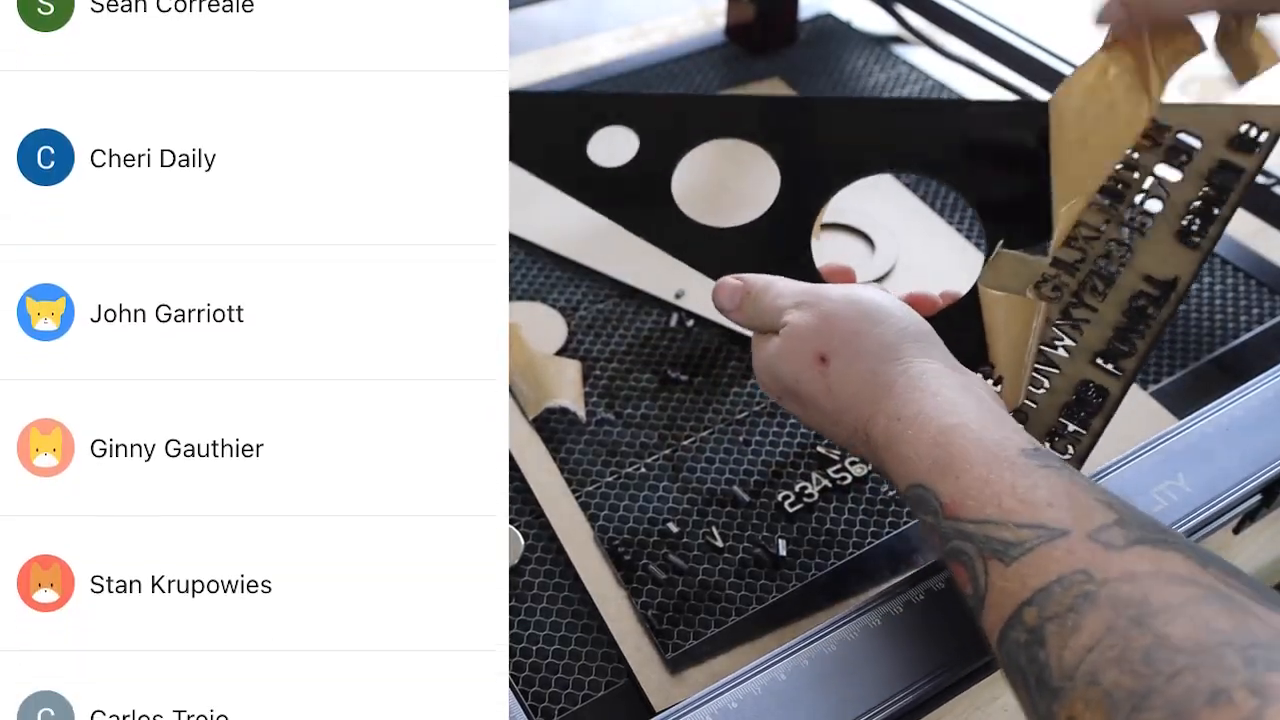